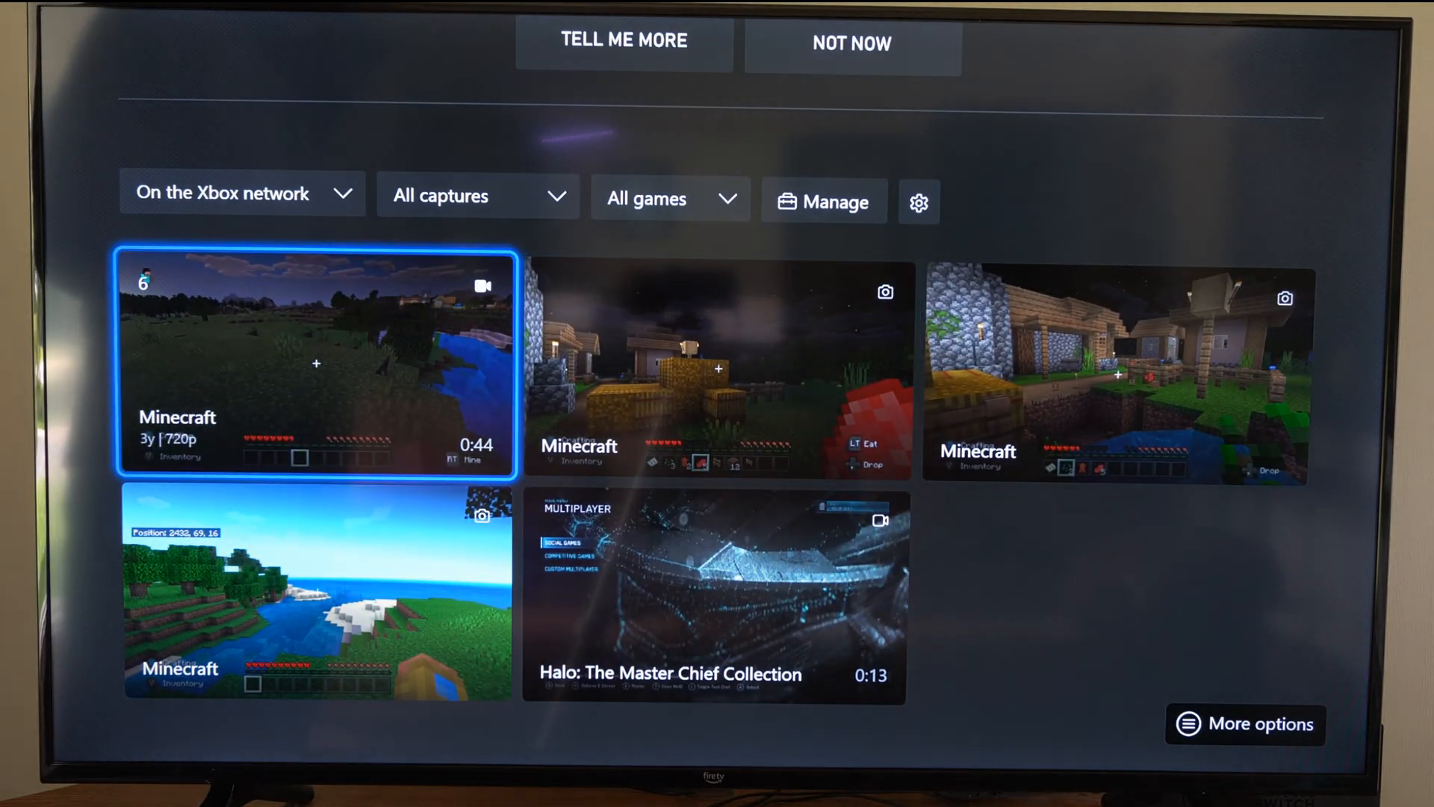
# Select the second Minecraft capture, then back out to the Xbox home screen.
pyautogui.click(714, 600)
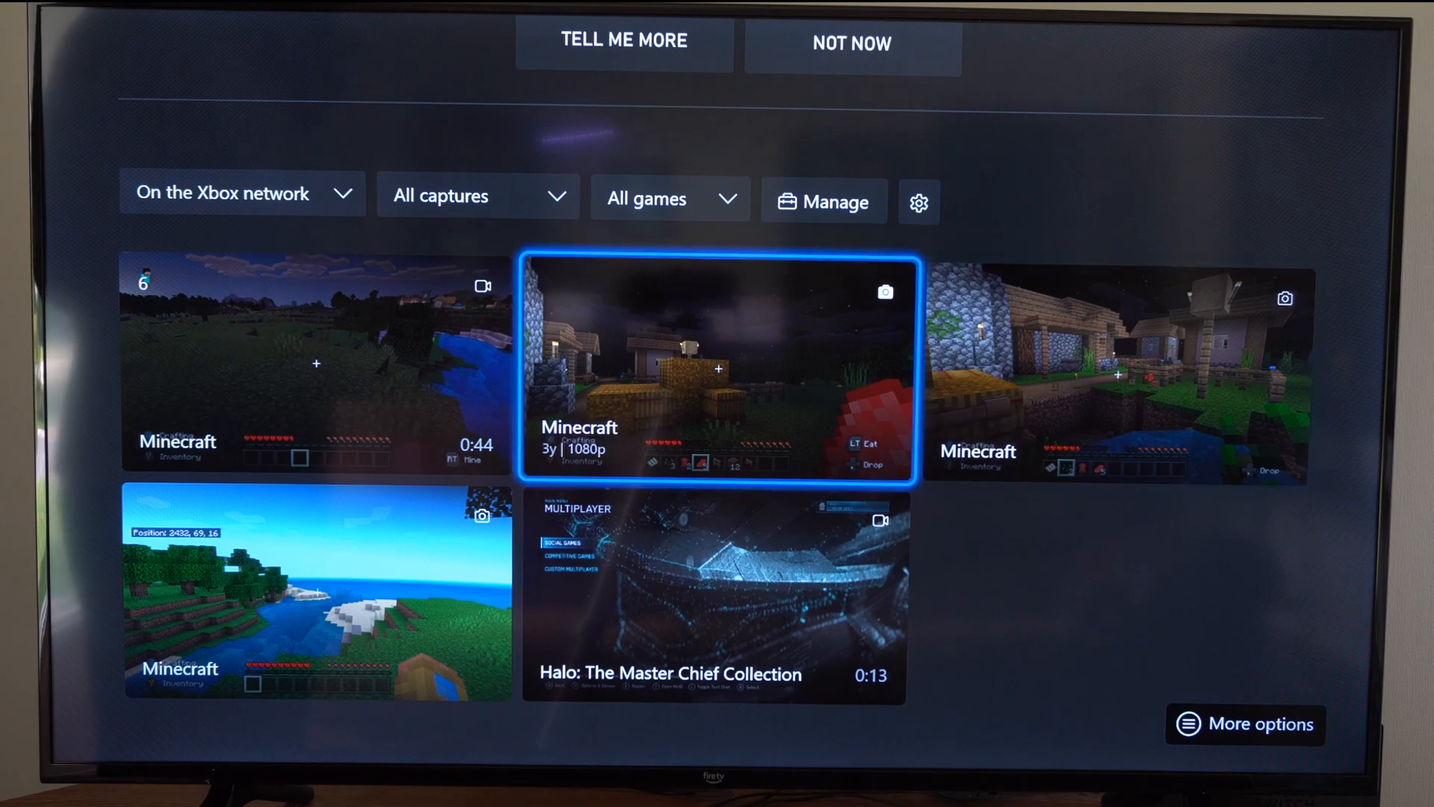
pyautogui.press('down')
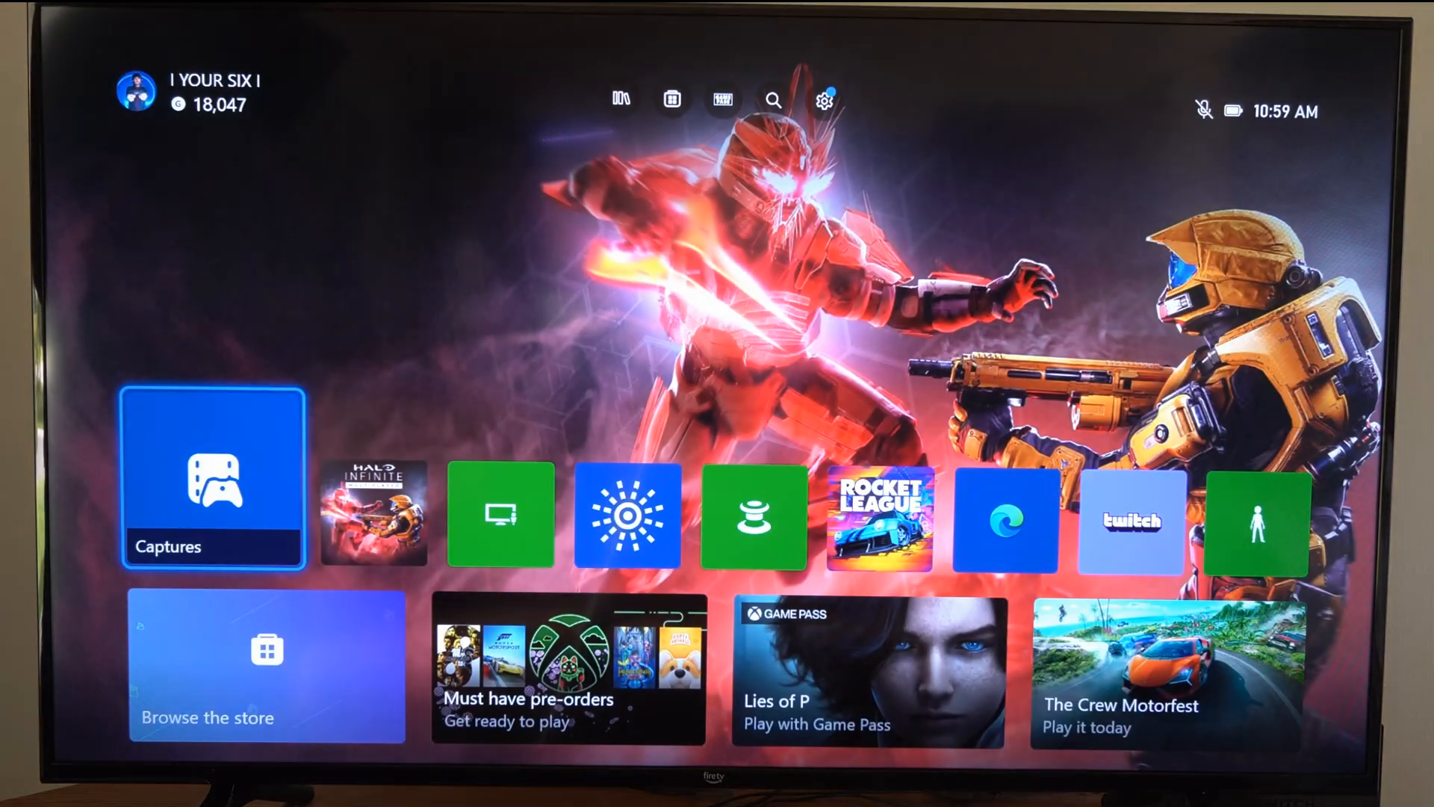
# Show the Xbox guide on its Capture & share tab over the home screen.
pyautogui.press('right')
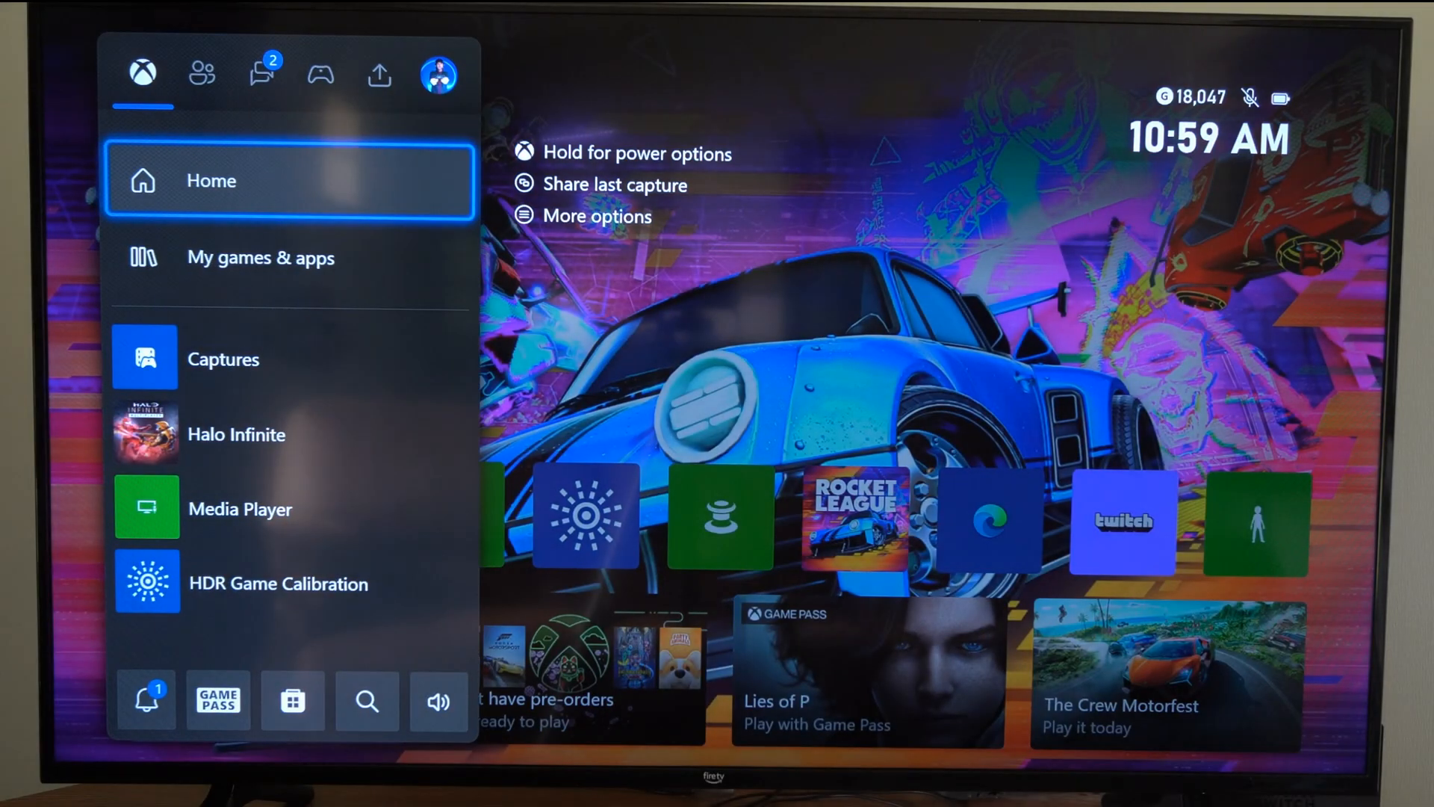
pyautogui.click(378, 72)
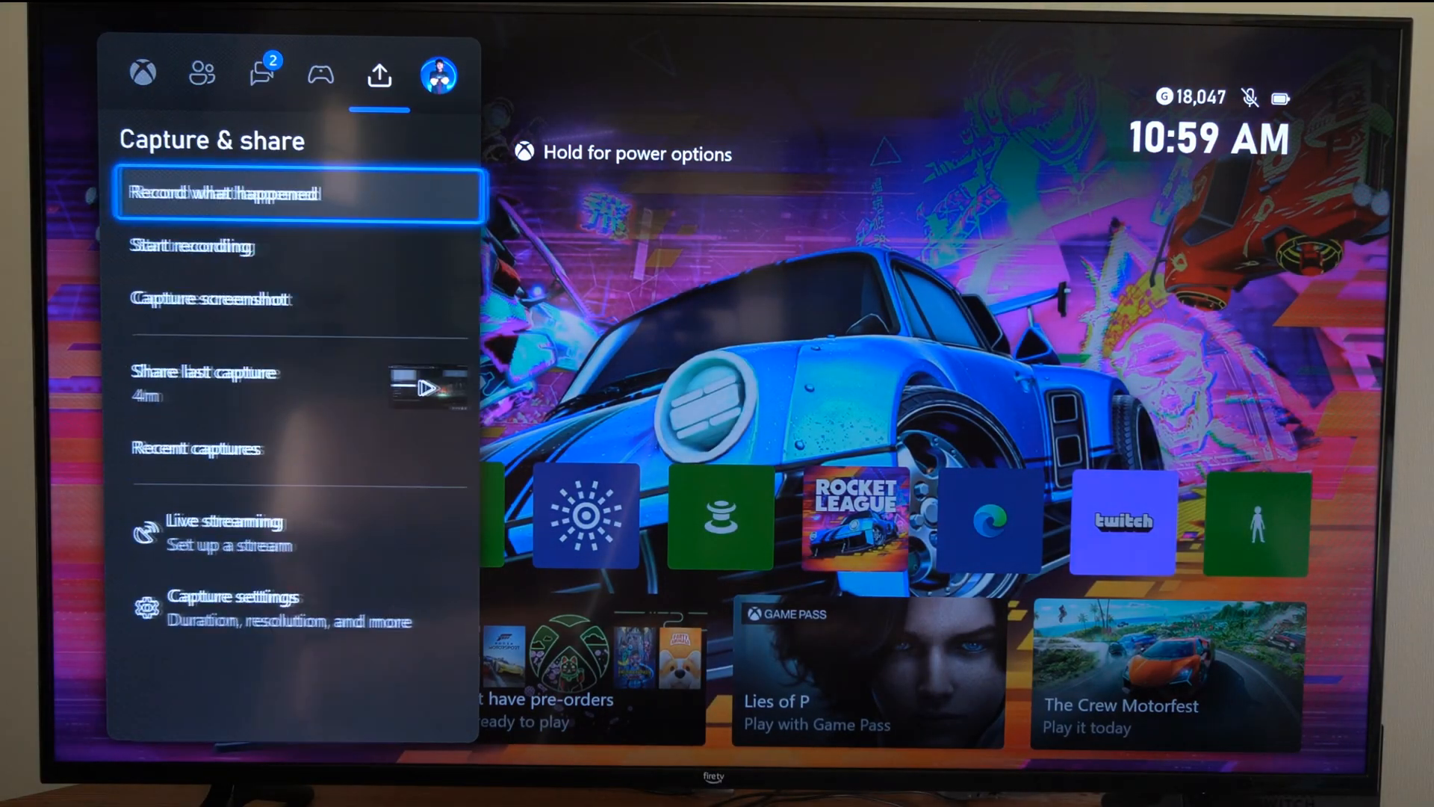